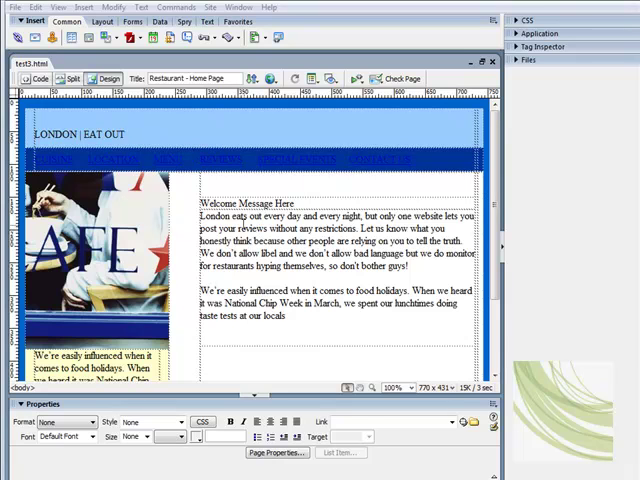
Restyle the title as Arial, Helvetica, sans-serif, larger size, colour #FFFFFF, creating style1
{"action": "left_click", "coordinate": [104, 132]}
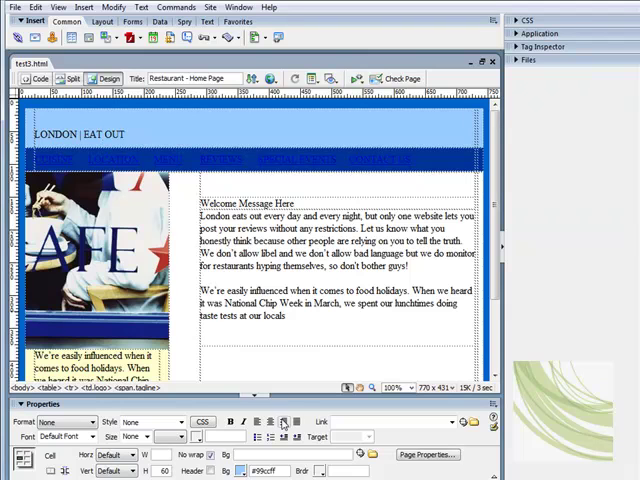
{"action": "mouse_move", "coordinate": [284, 436]}
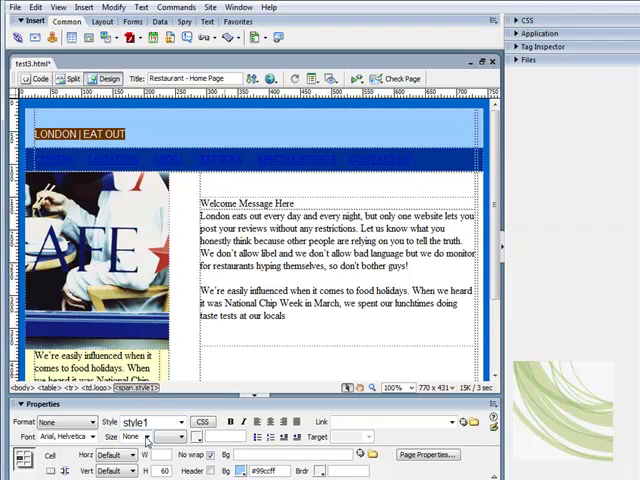
{"action": "left_click", "coordinate": [178, 436]}
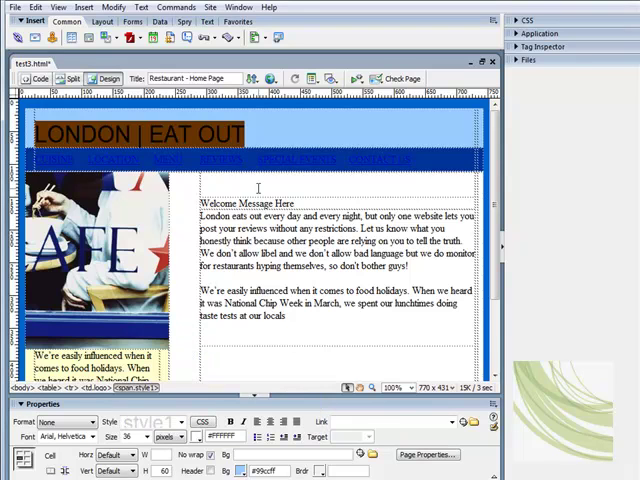
{"action": "triple_click", "coordinate": [140, 132]}
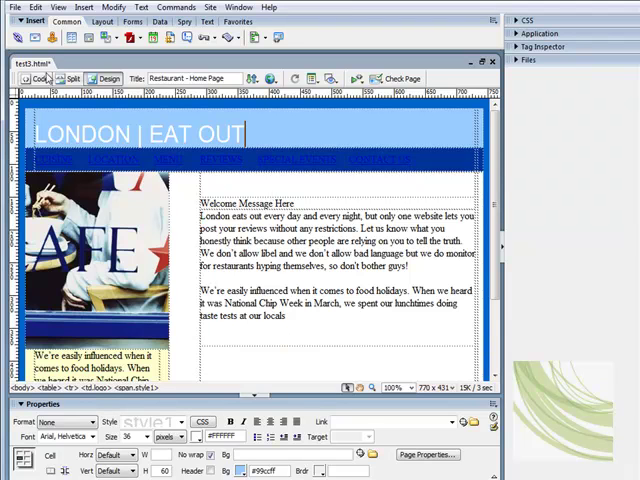
{"action": "left_click", "coordinate": [40, 78]}
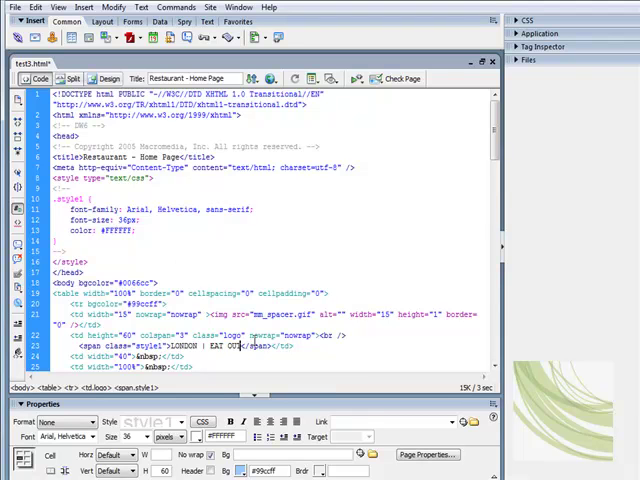
{"action": "mouse_move", "coordinate": [528, 228]}
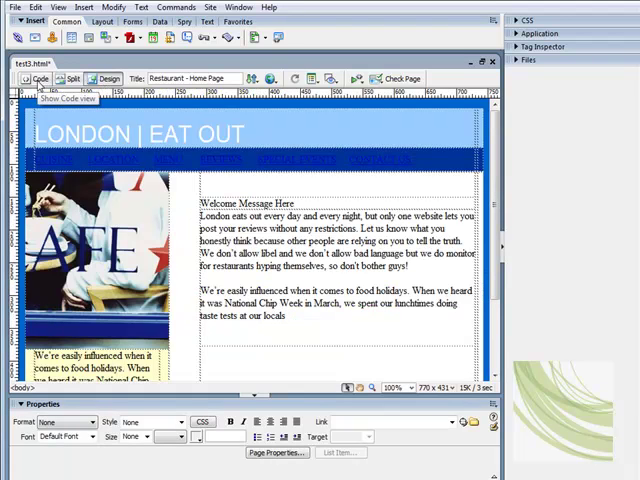
After checking Code view, format the title as Heading 1 from the Property inspector
{"action": "left_click", "coordinate": [36, 78]}
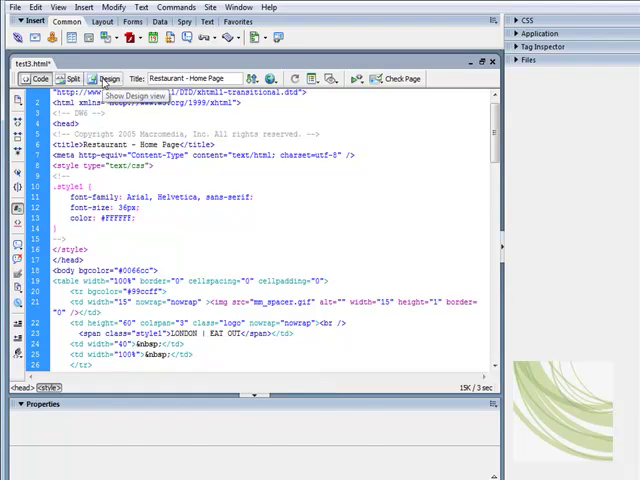
{"action": "left_click", "coordinate": [108, 78]}
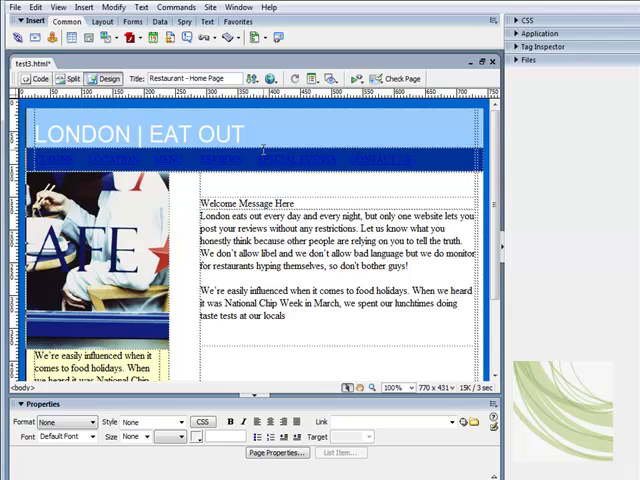
{"action": "mouse_move", "coordinate": [296, 126]}
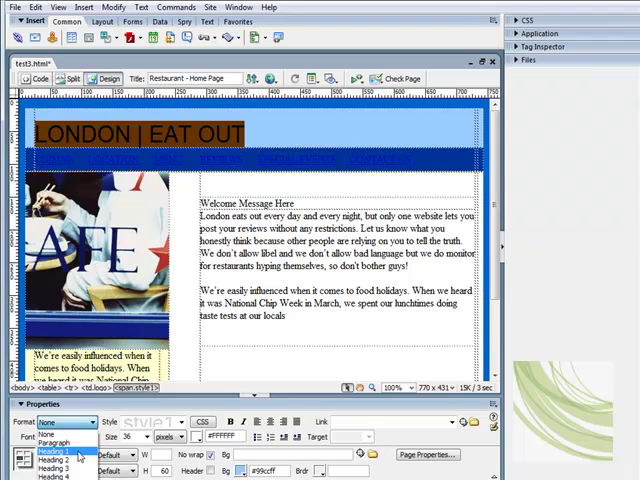
{"action": "left_click", "coordinate": [60, 458]}
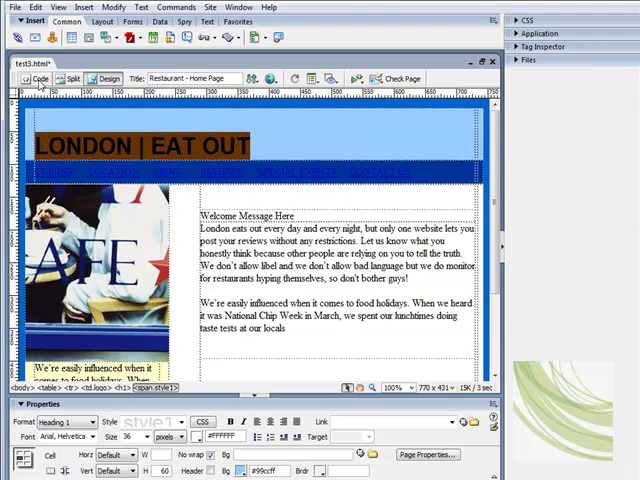
{"action": "left_click", "coordinate": [38, 78]}
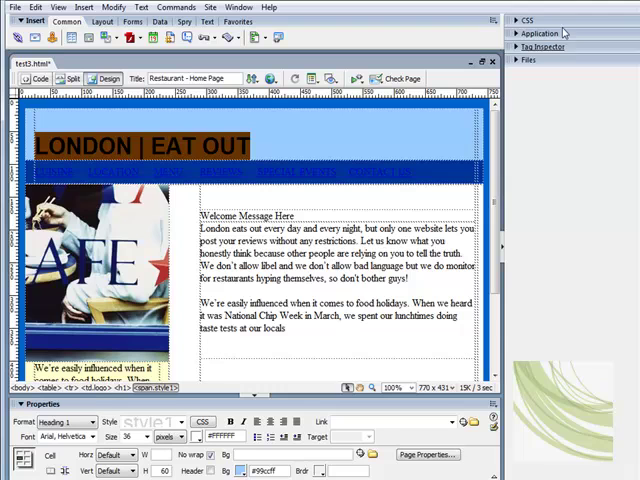
Show All rules in the CSS Styles panel and select style1 for editing
{"action": "left_click", "coordinate": [528, 20]}
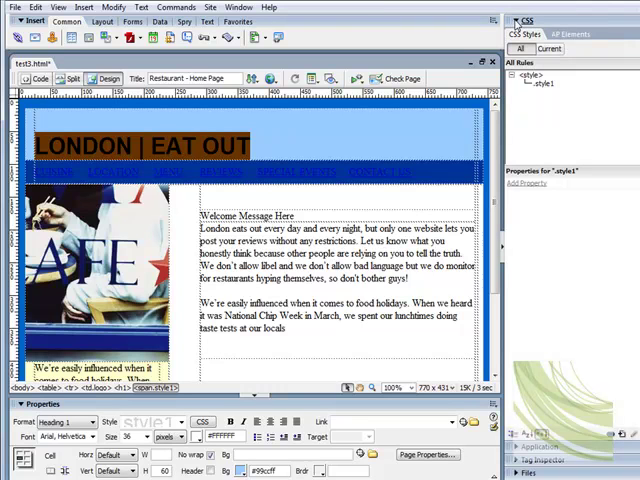
{"action": "mouse_move", "coordinate": [548, 48]}
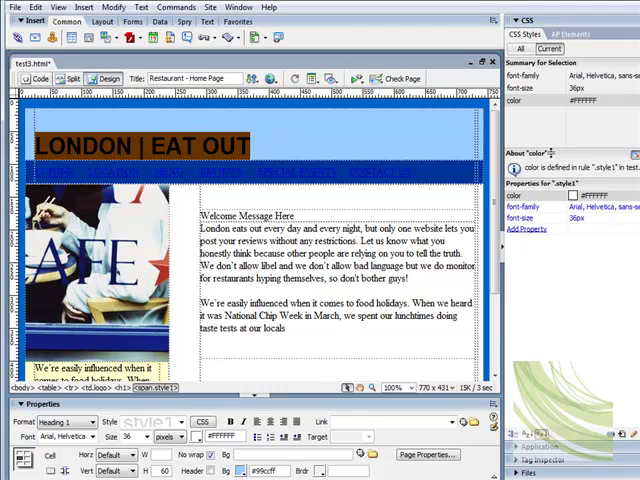
{"action": "mouse_move", "coordinate": [550, 92]}
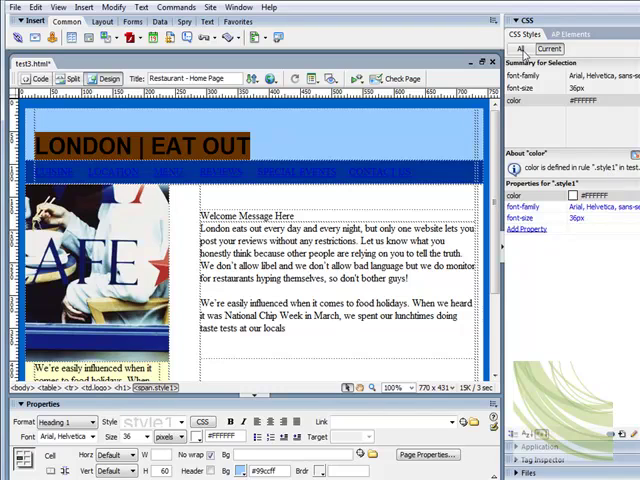
{"action": "left_click", "coordinate": [520, 48]}
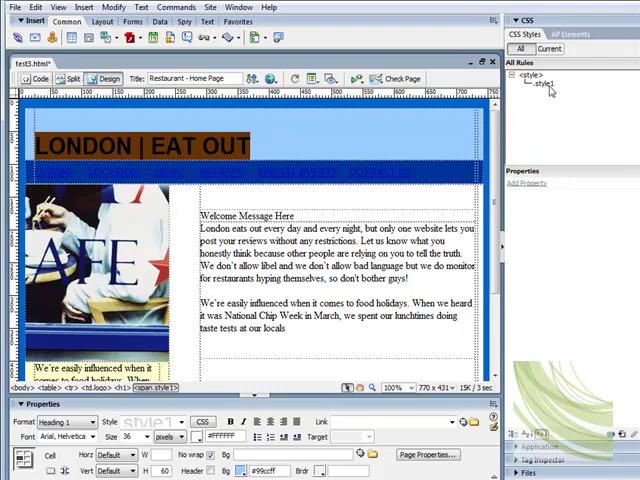
{"action": "left_click", "coordinate": [548, 86]}
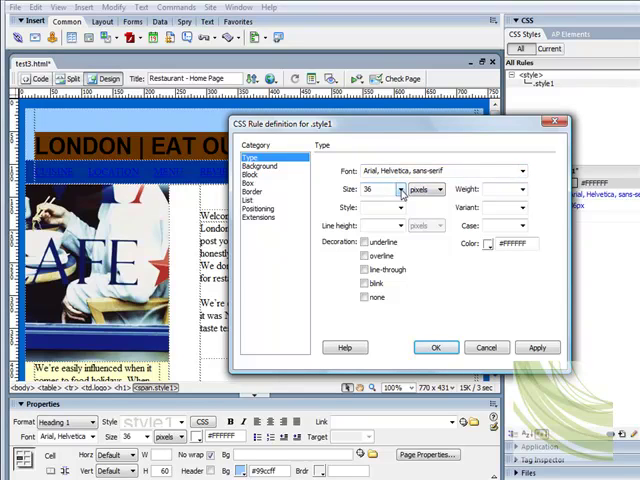
Set .style1 to size 24px and weight normal, confirm, and view the updated code
{"action": "left_click", "coordinate": [400, 188]}
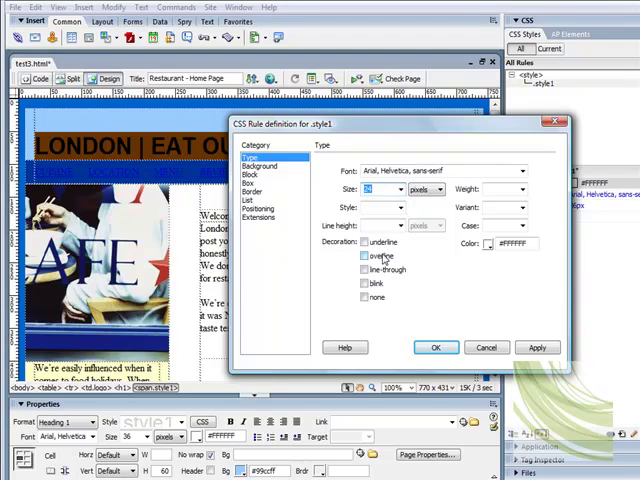
{"action": "left_click", "coordinate": [520, 188]}
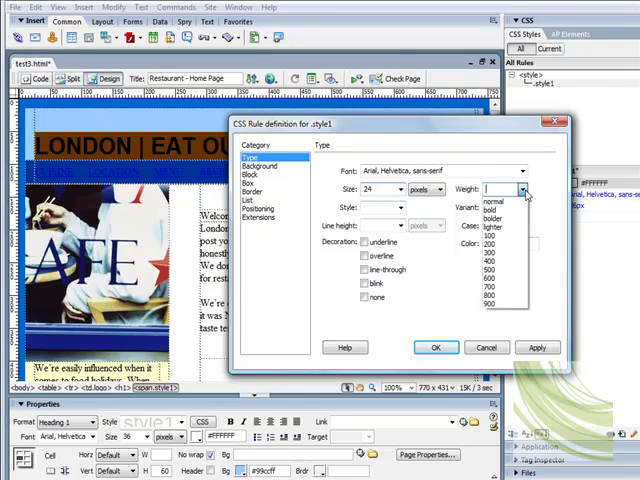
{"action": "left_click", "coordinate": [480, 200]}
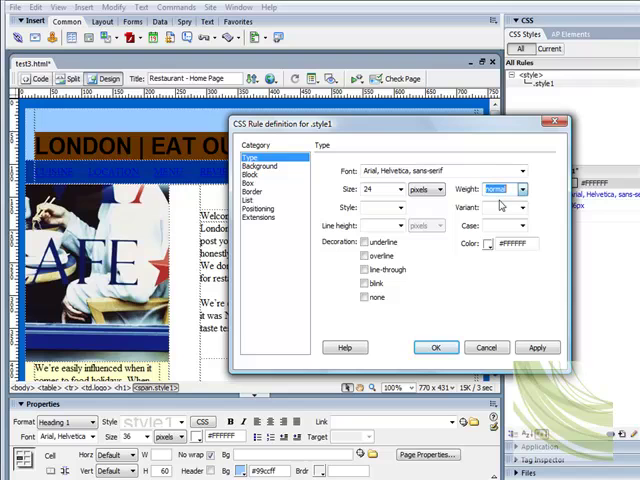
{"action": "left_click", "coordinate": [536, 348]}
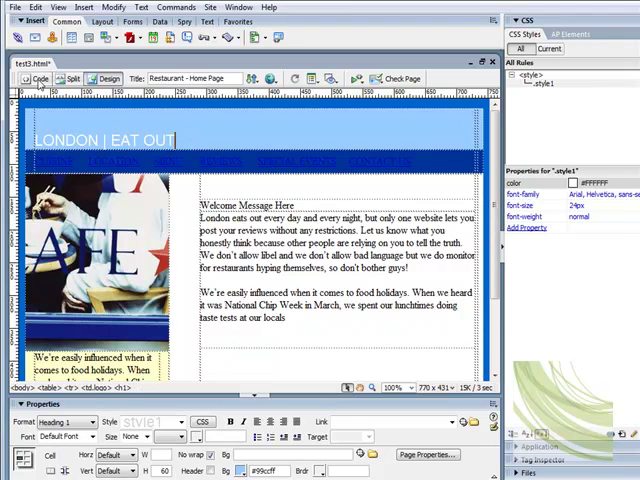
{"action": "left_click", "coordinate": [40, 78]}
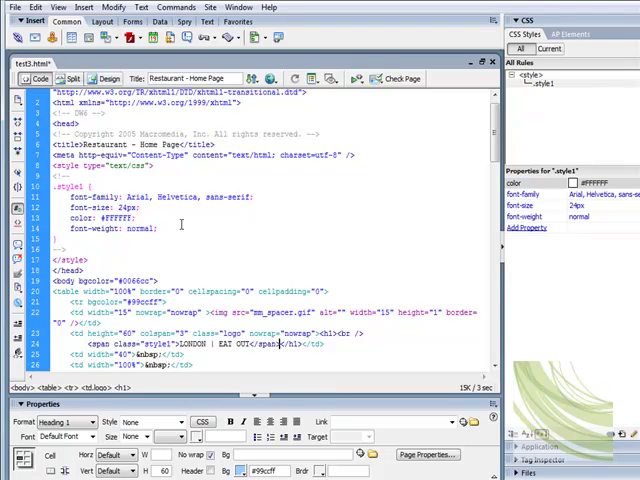